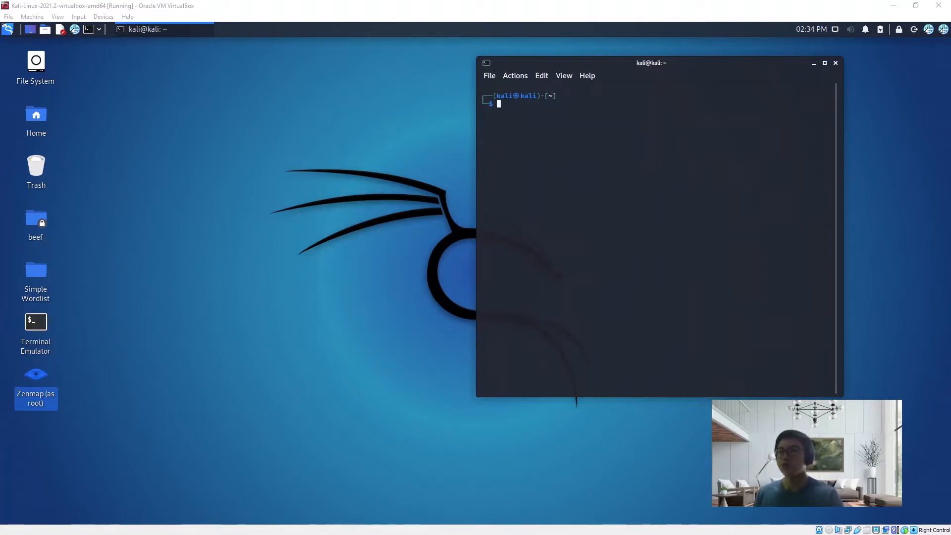
Step: Copy the Zenmap (as root) launcher command, run it from the terminal and dismiss the loading error
right_click(36, 382)
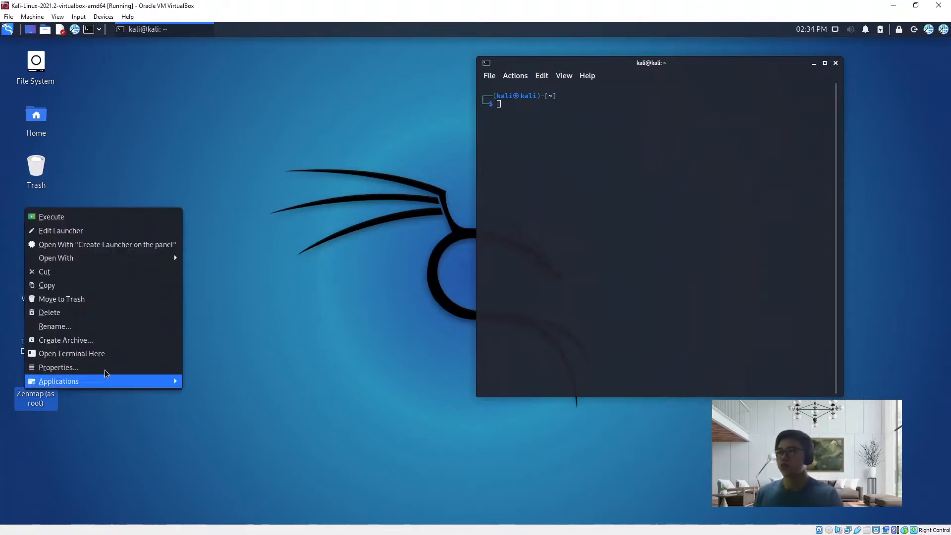
mouse_move(78, 369)
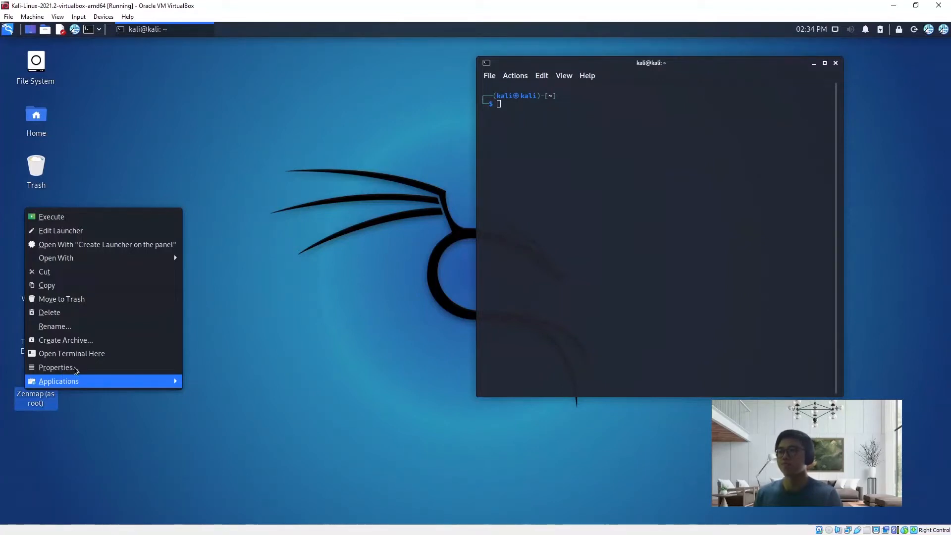
left_click(55, 366)
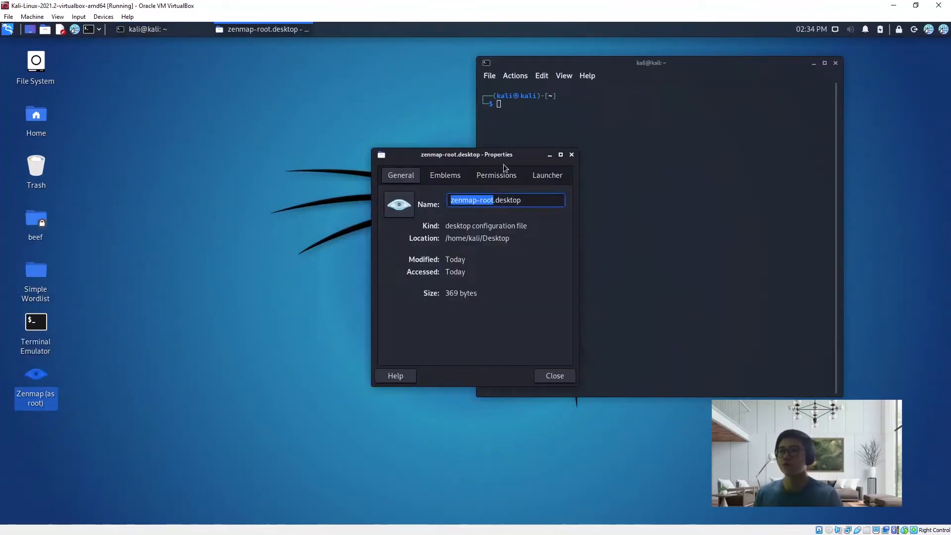
left_click(547, 175)
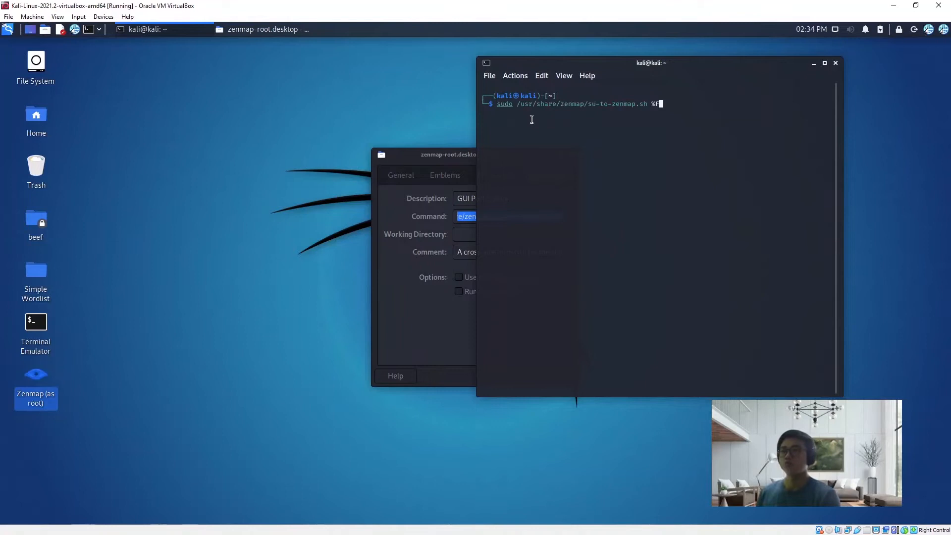
key("Return")
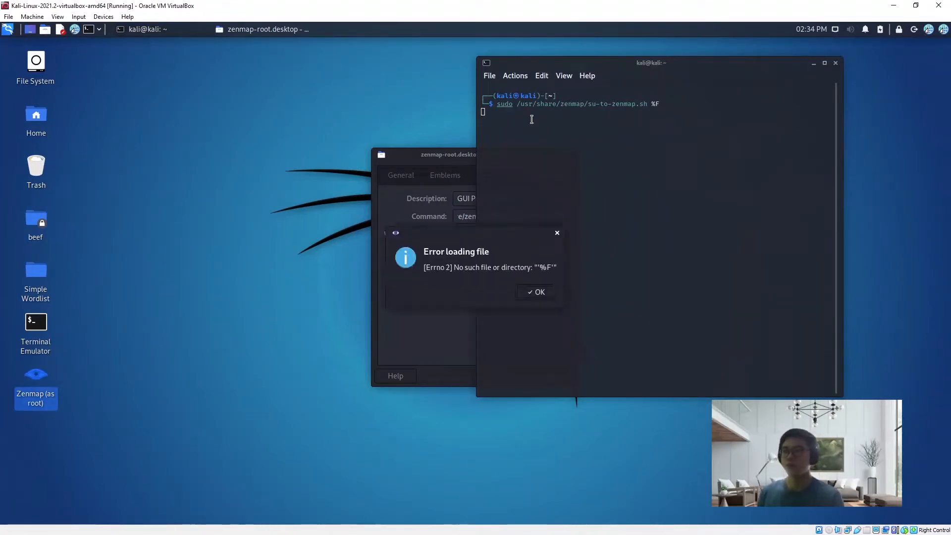
left_click(534, 291)
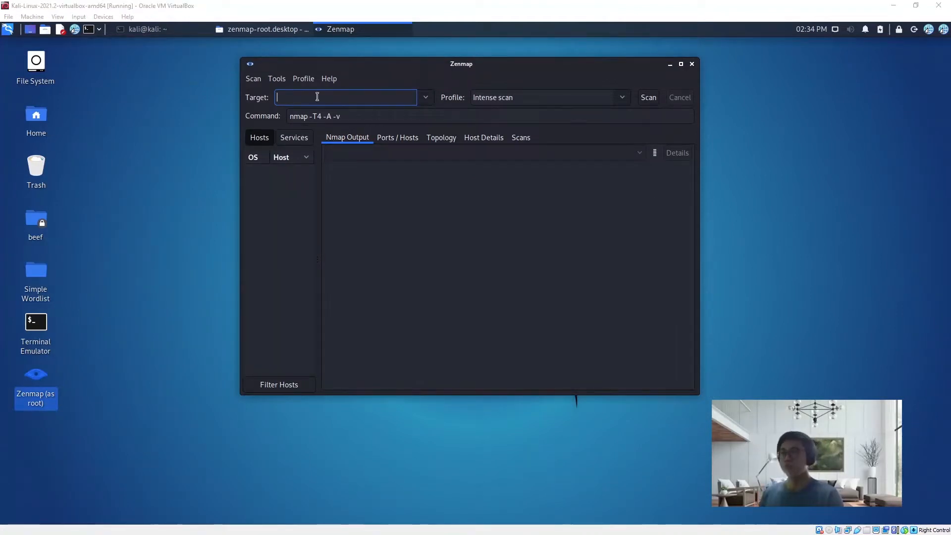
Step: Target 10.0.2.15 and edit the command to nmap -sT -v 10.0.2.15
type("10")
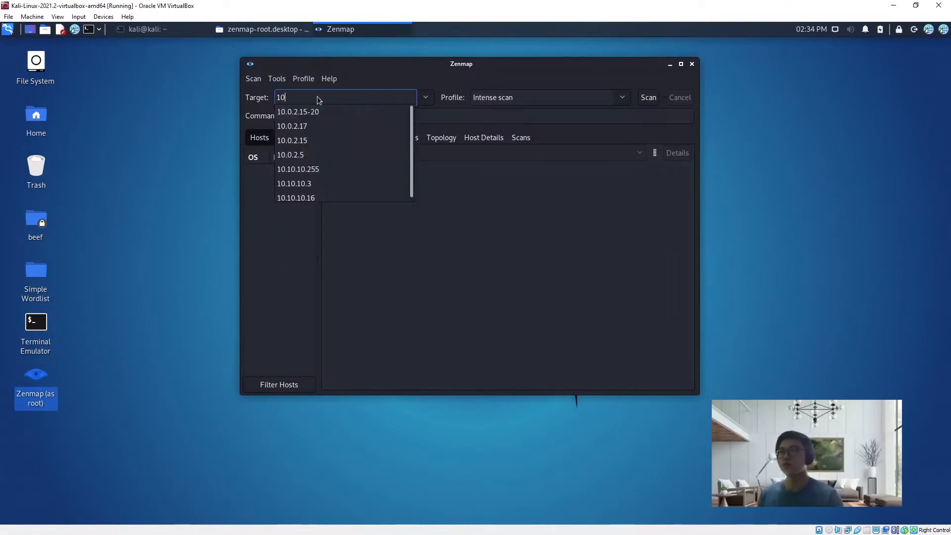
left_click(291, 139)
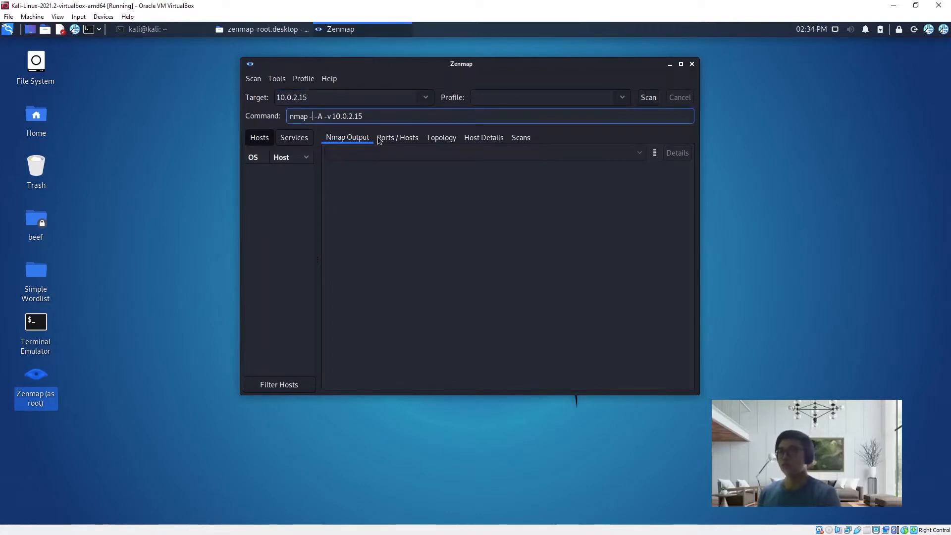
type("s")
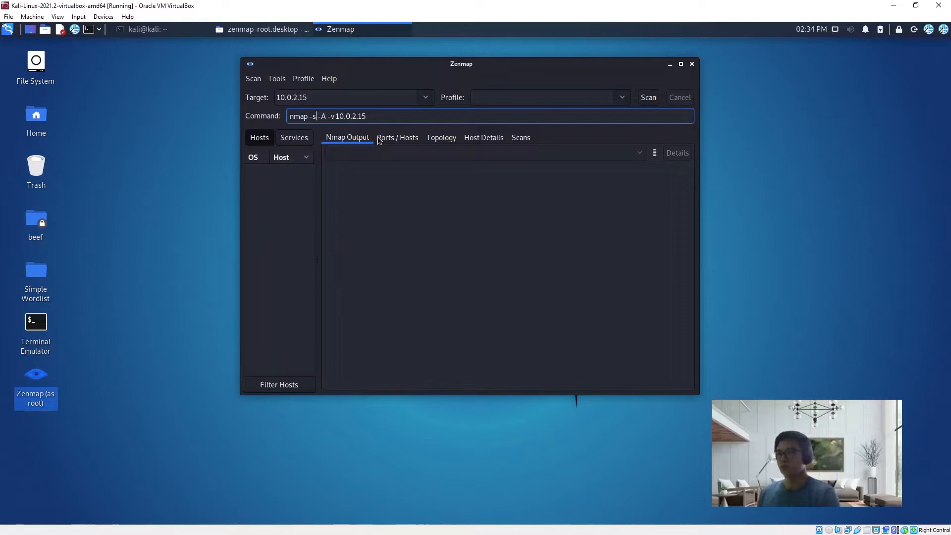
type("T")
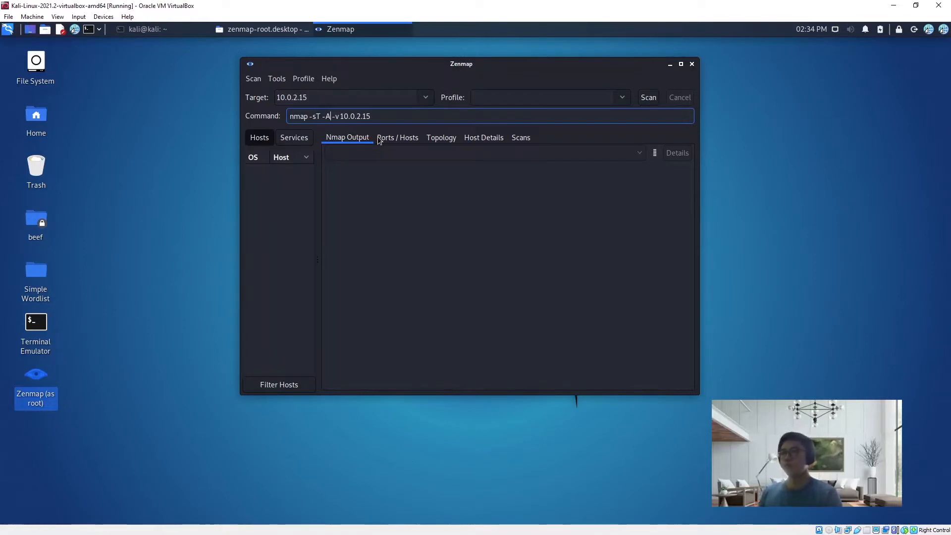
key("Backspace")
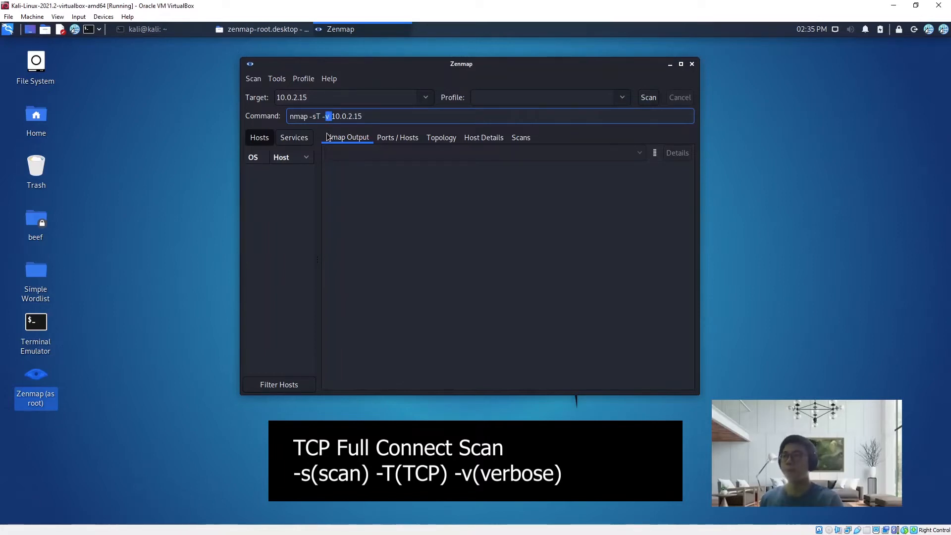
mouse_move(511, 73)
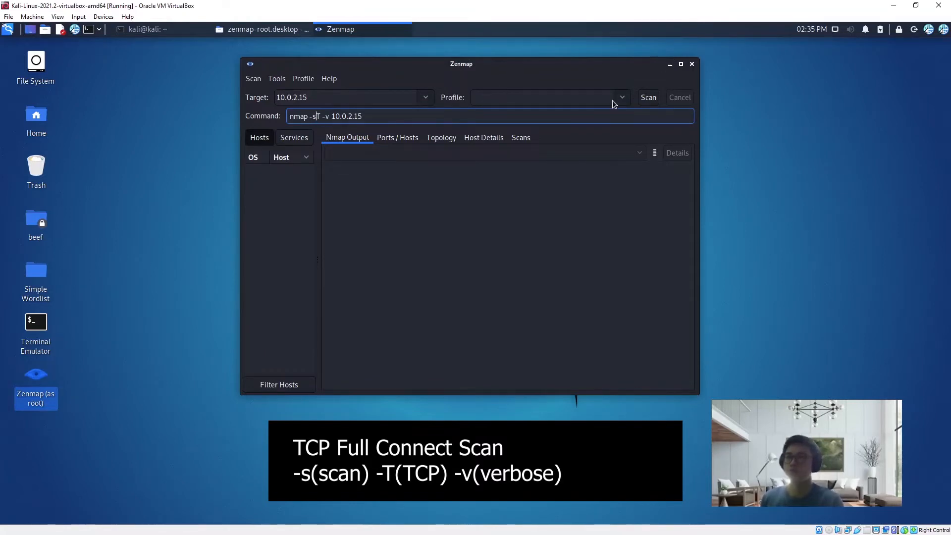
Step: Run the TCP connect scan, which reports open ports 21, 53, 135, 2869 and 3389
left_click(647, 97)
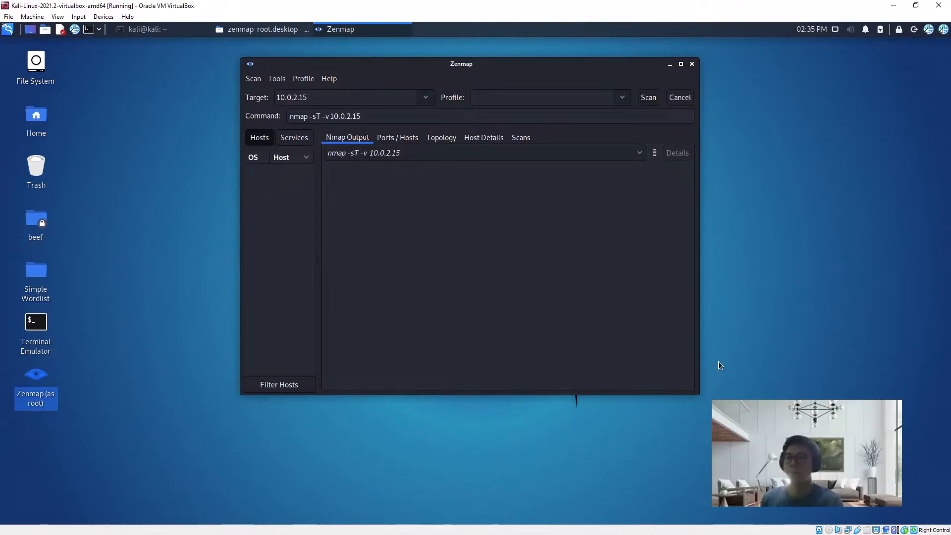
left_click(647, 97)
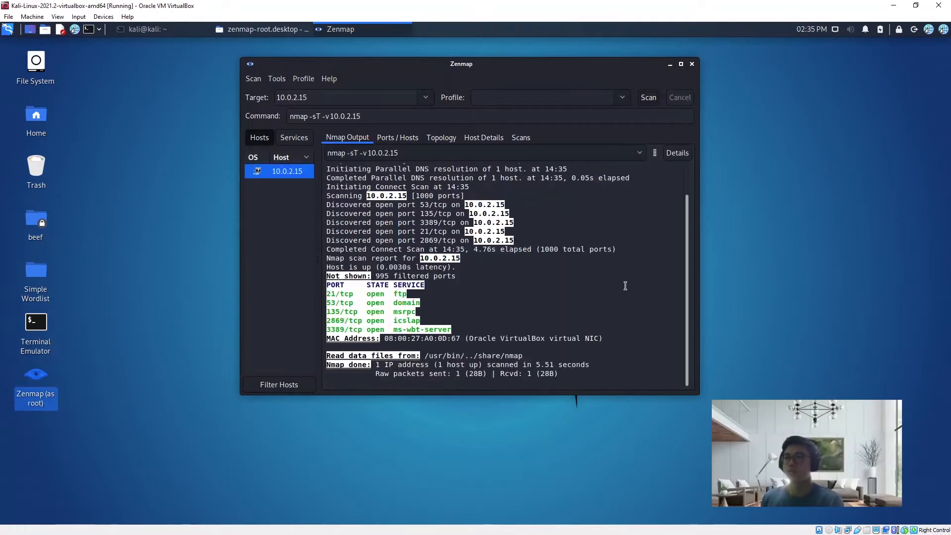
mouse_move(375, 276)
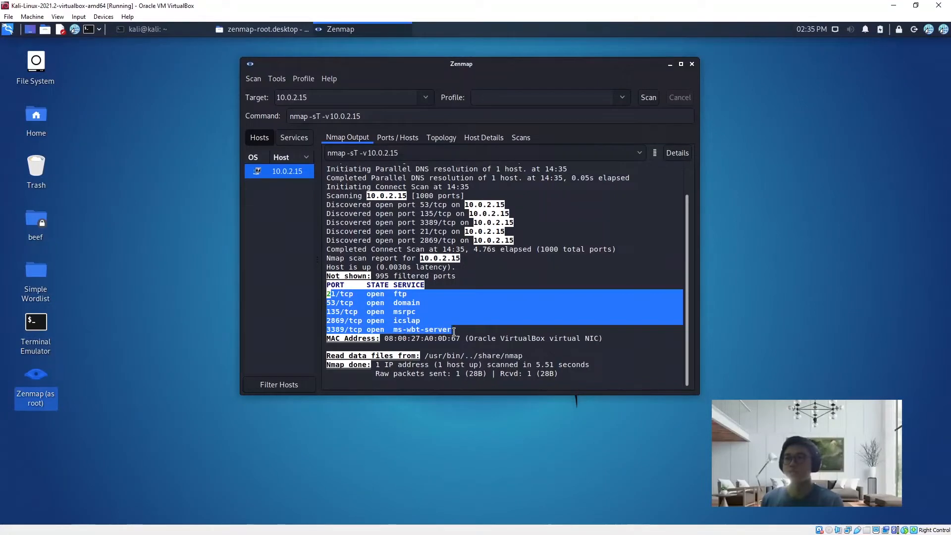
left_click(451, 329)
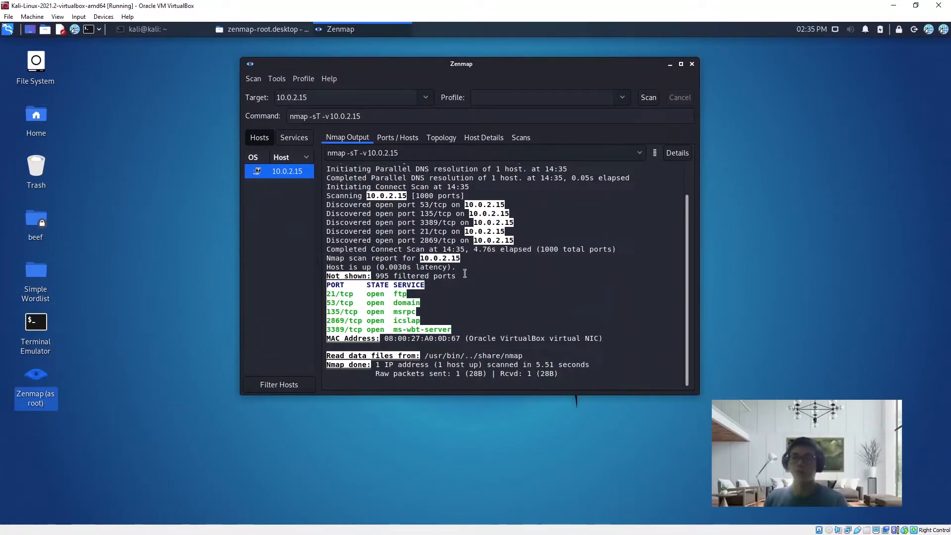
mouse_move(475, 276)
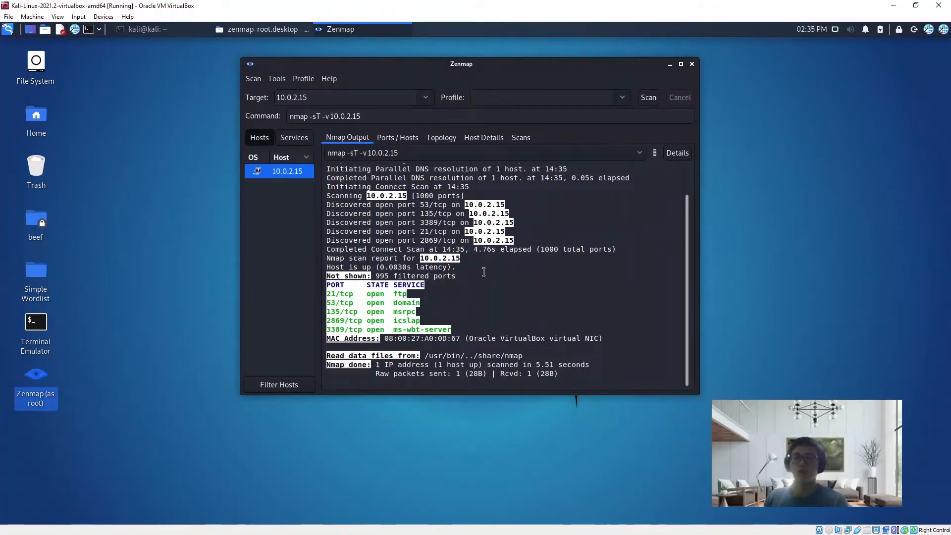
mouse_move(376, 142)
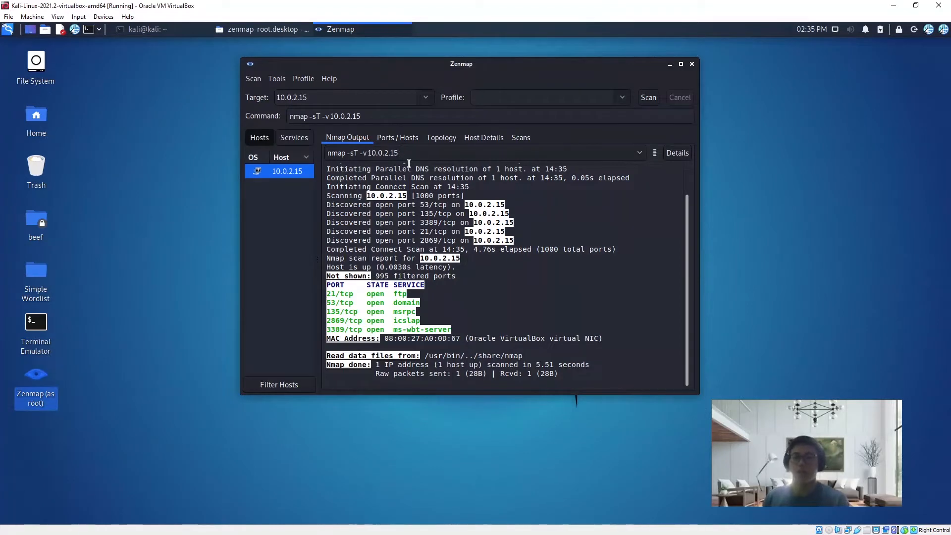
mouse_move(407, 162)
type("S")
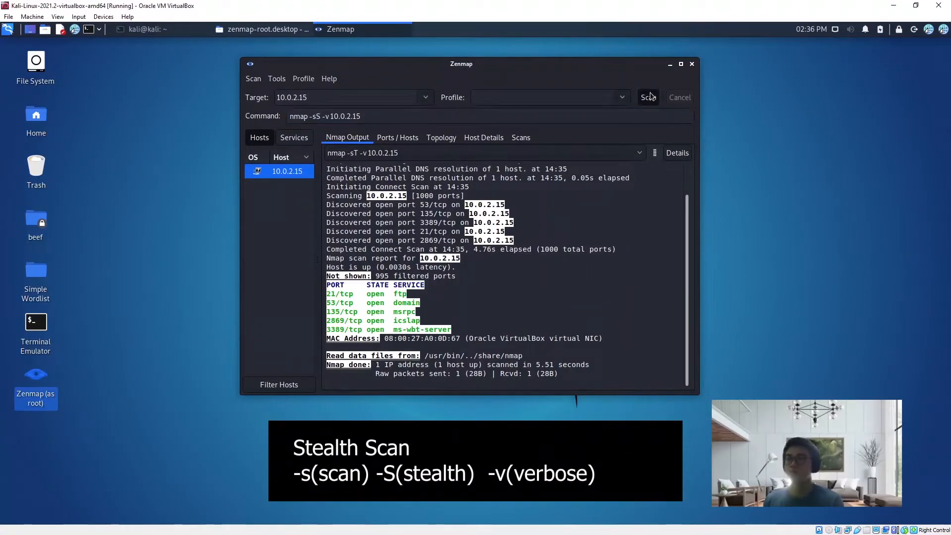
left_click(648, 97)
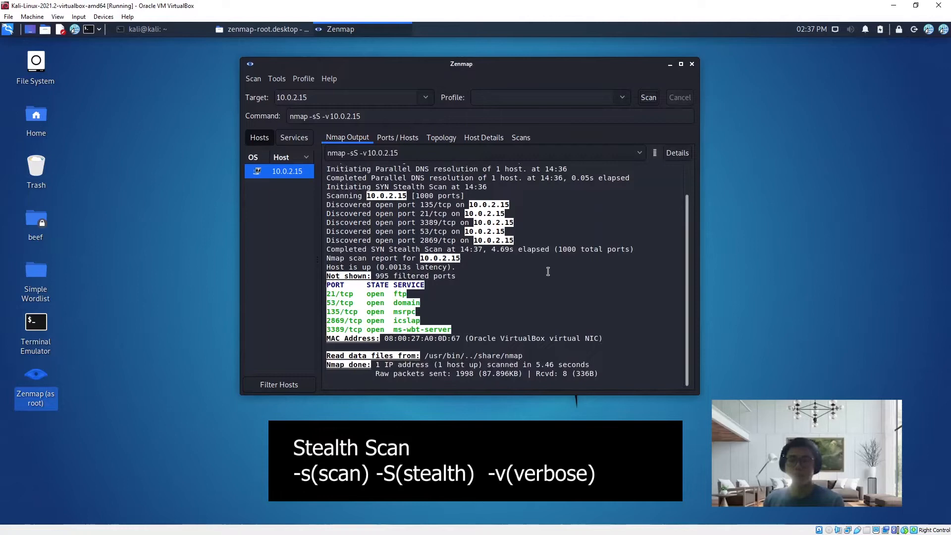
double_click(414, 276)
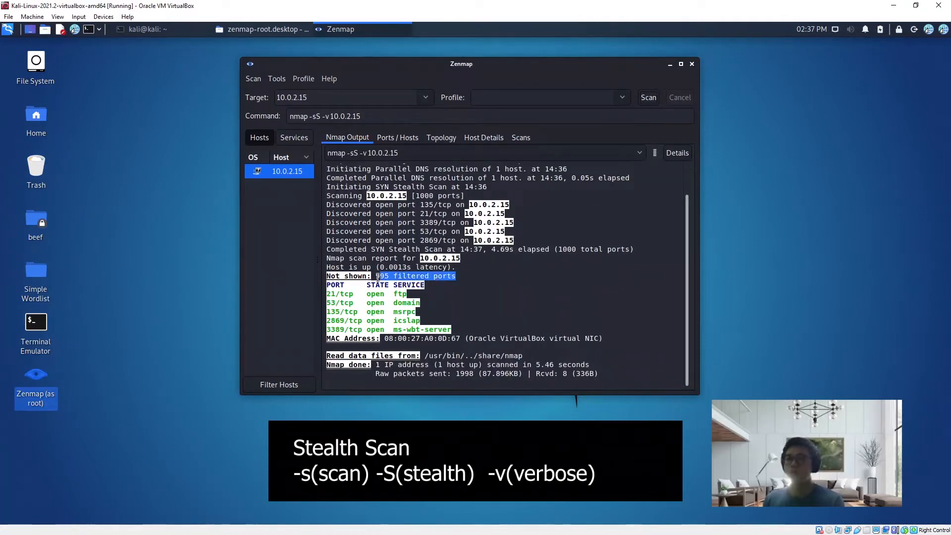
mouse_move(35, 269)
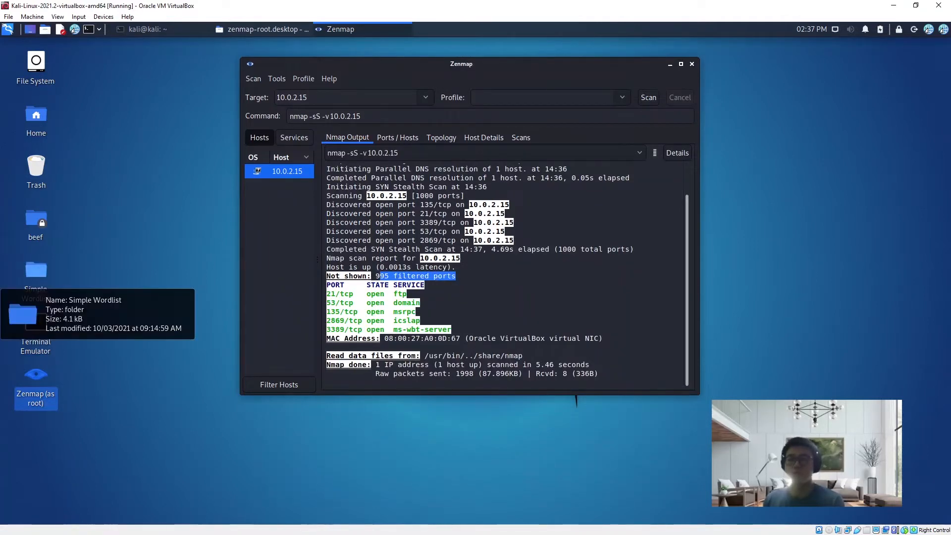
mouse_move(469, 265)
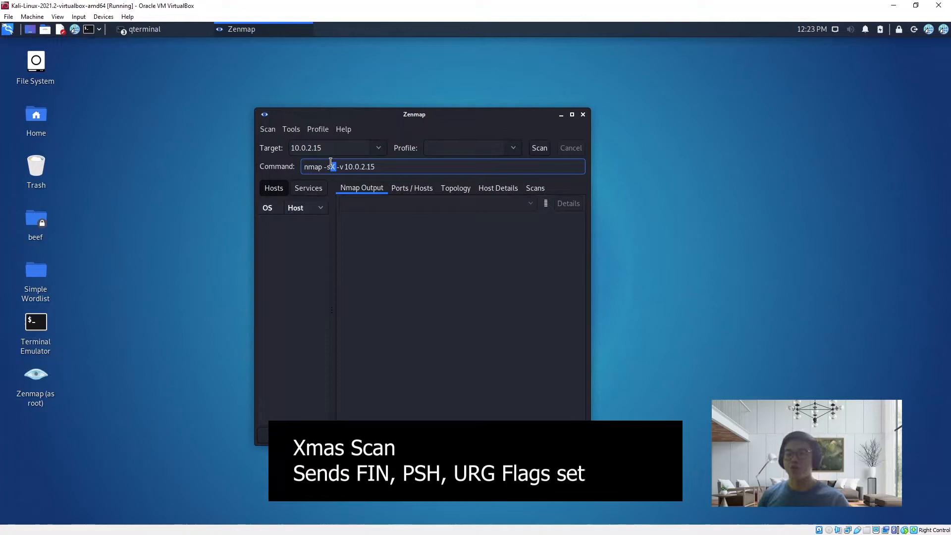
mouse_move(225, 196)
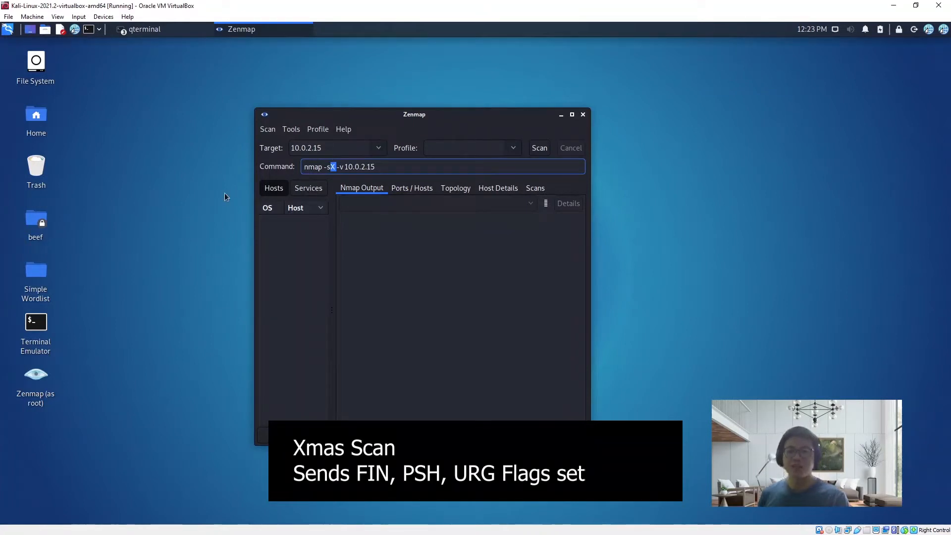
mouse_move(246, 193)
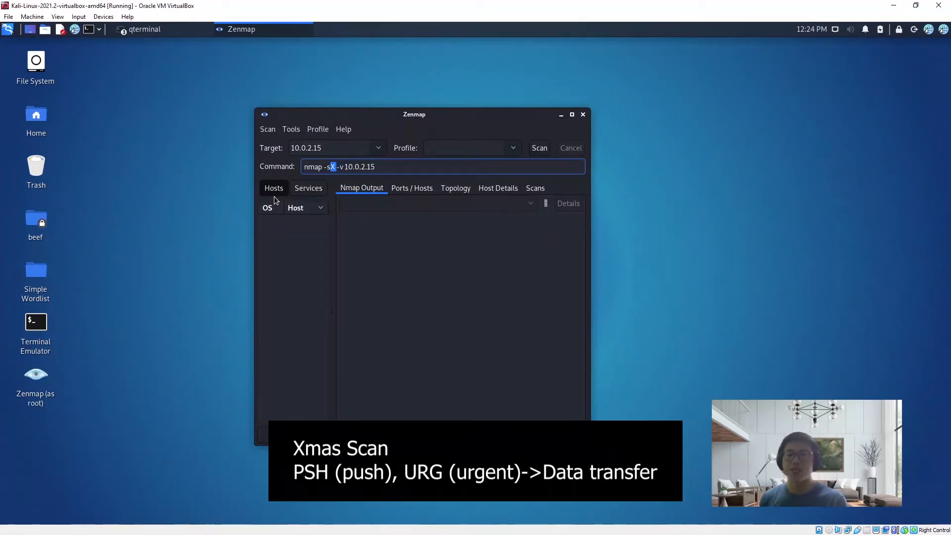
mouse_move(418, 184)
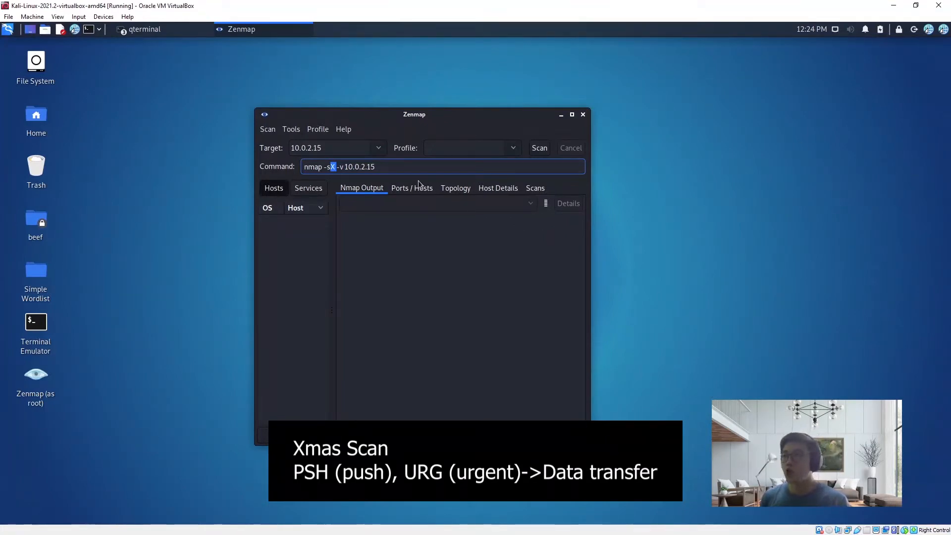
Step: Change the command to nmap -sX -v 10.0.2.15 for an Xmas scan
left_click(409, 166)
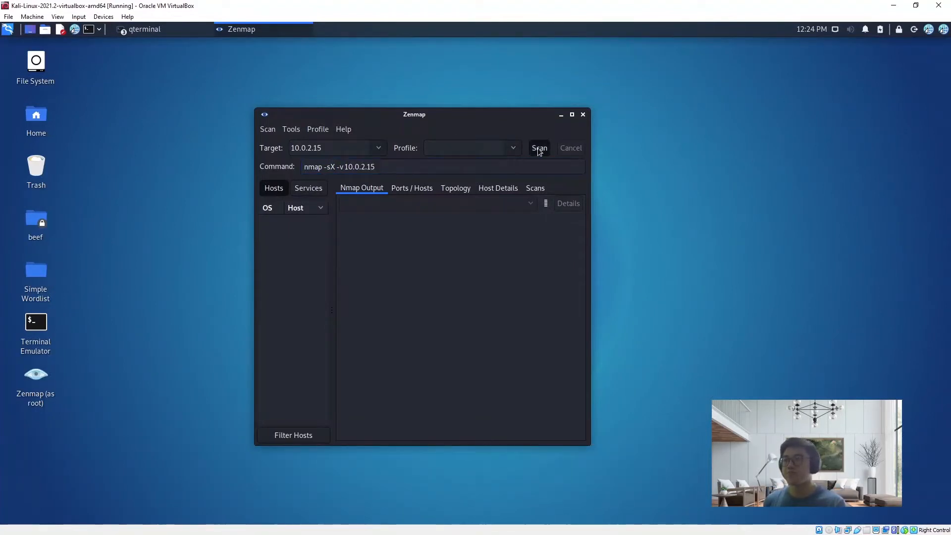
Step: Run the Xmas scan, reporting all 1000 ports open|filtered, and mark 'filtered' in the output
left_click(538, 148)
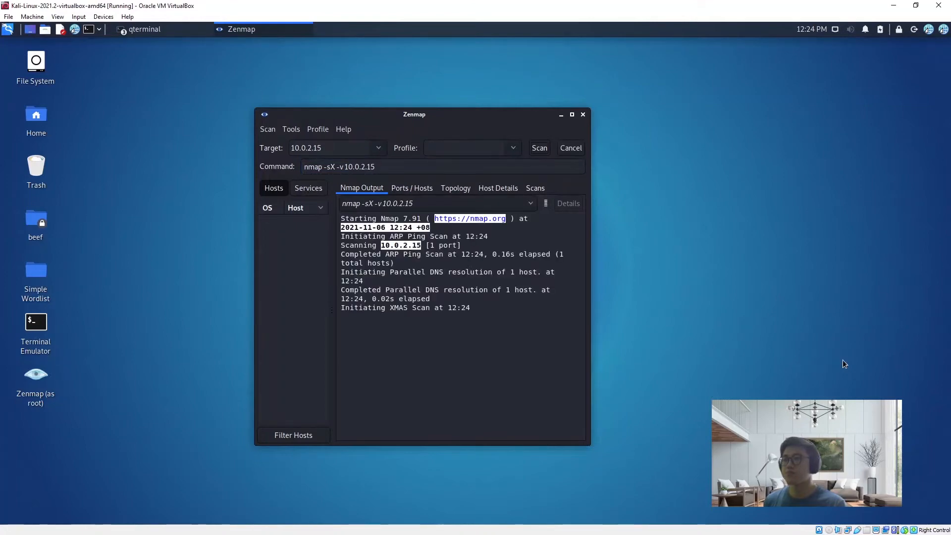
mouse_move(501, 363)
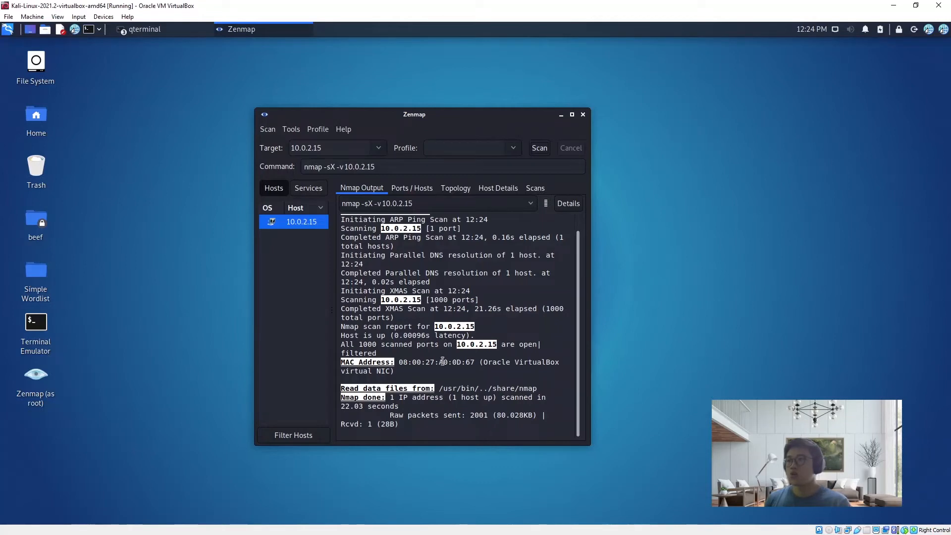
mouse_move(380, 352)
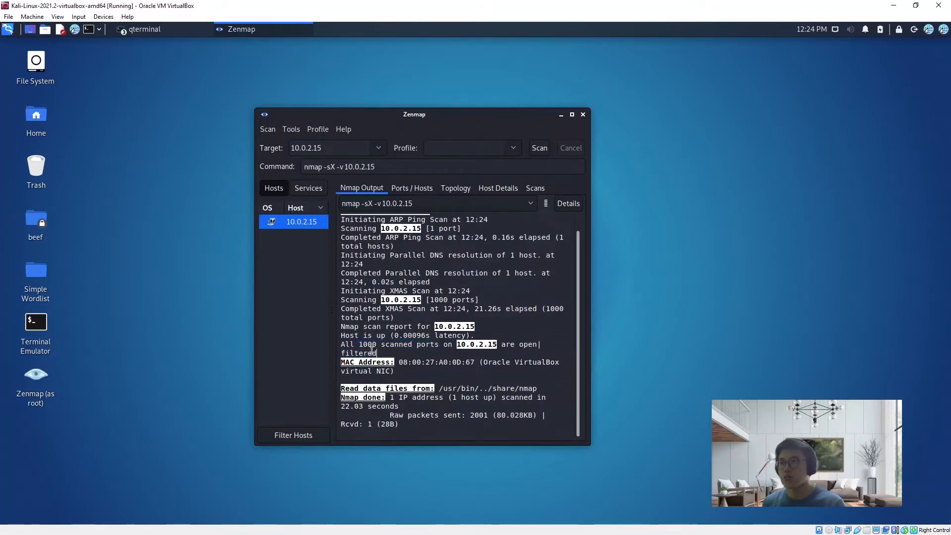
double_click(358, 352)
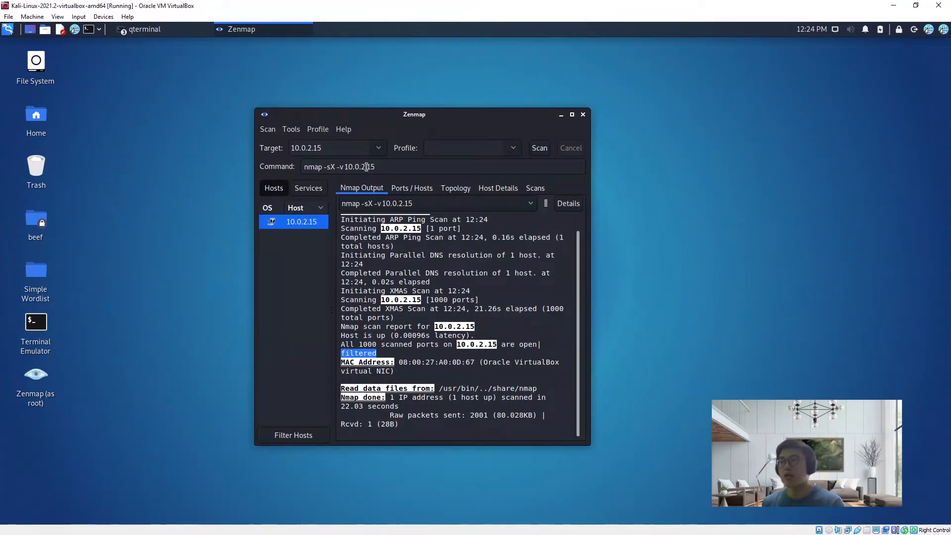
mouse_move(405, 362)
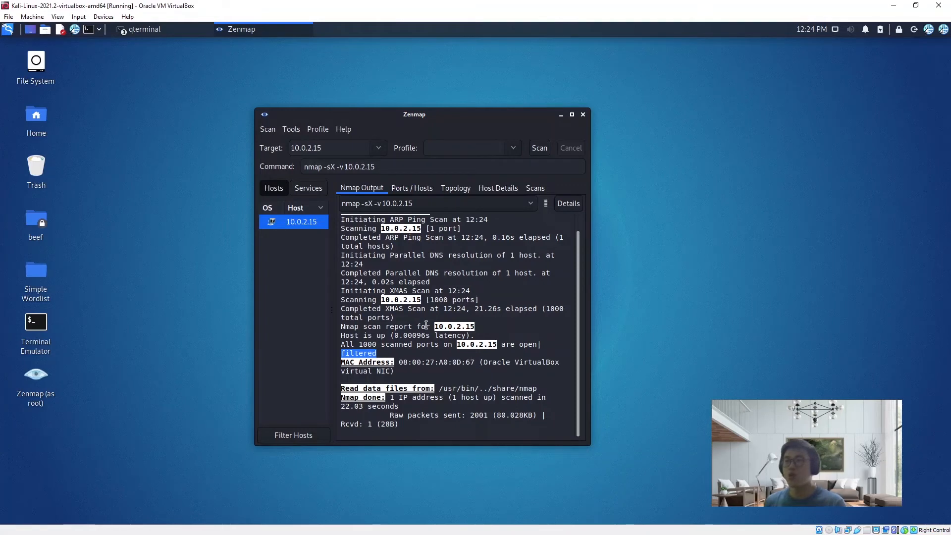
mouse_move(36, 269)
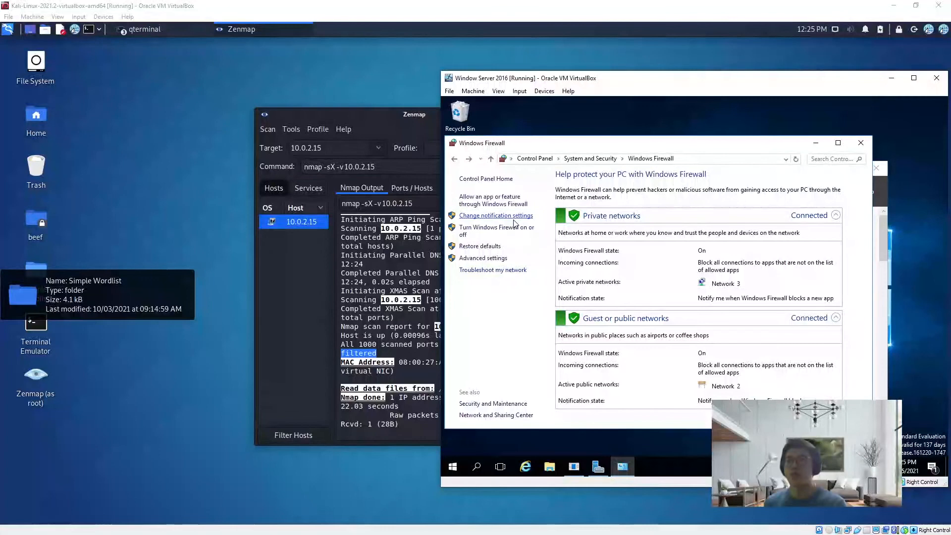
Step: Turn Windows Firewall off for both private and public networks
left_click(495, 230)
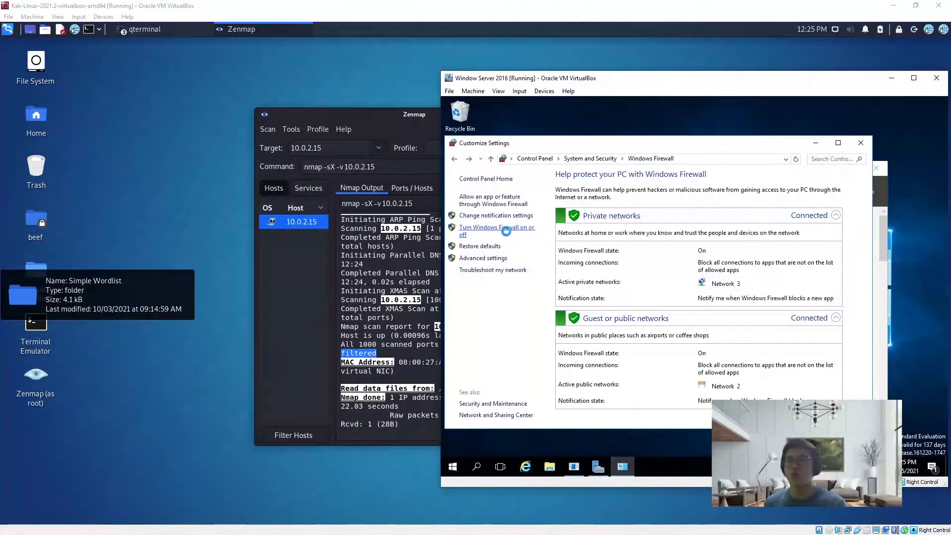
left_click(496, 231)
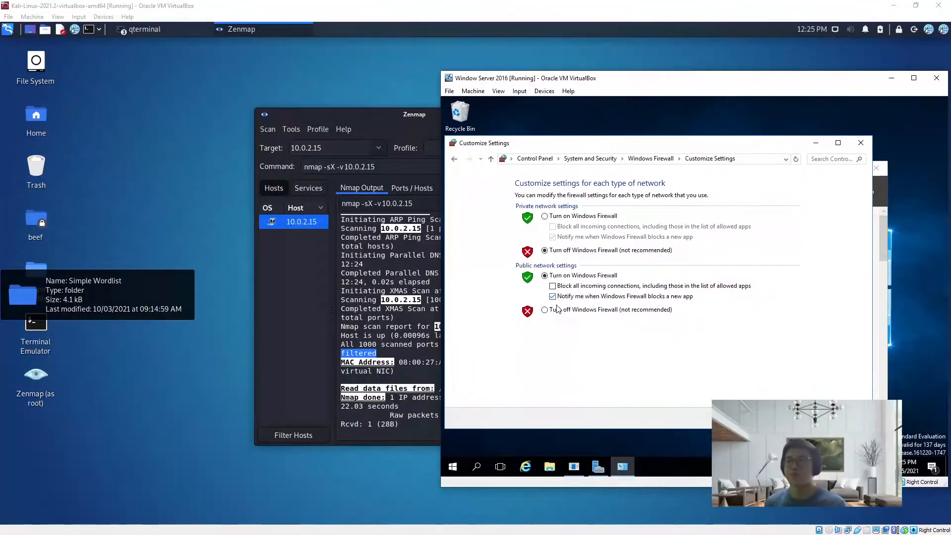
left_click(544, 309)
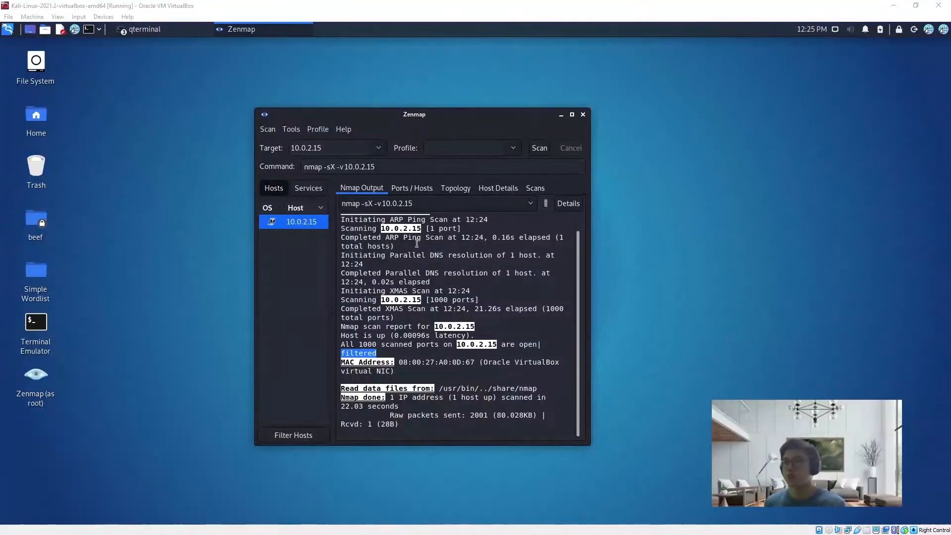
Step: Rerun the Xmas scan on 10.0.2.15, now reporting all 1000 ports closed, and review the output
left_click(538, 148)
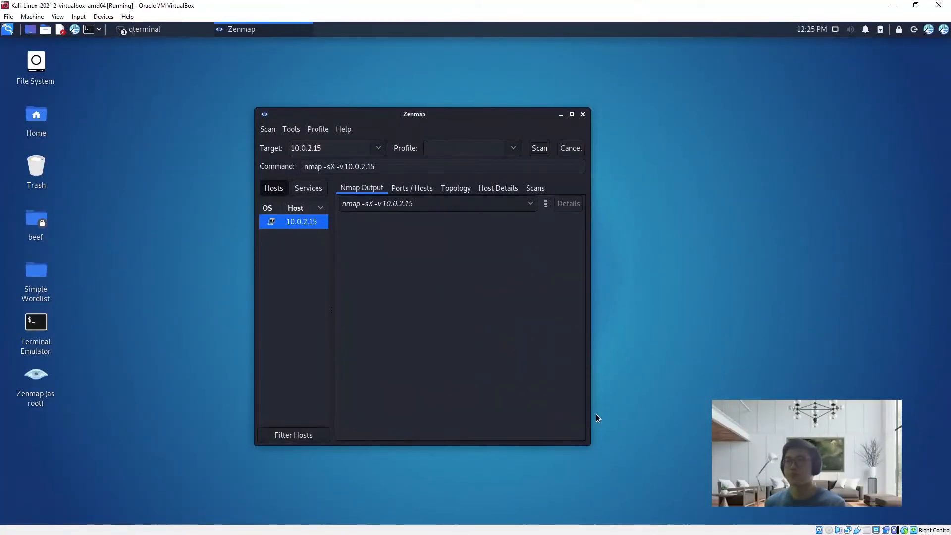
left_click(538, 148)
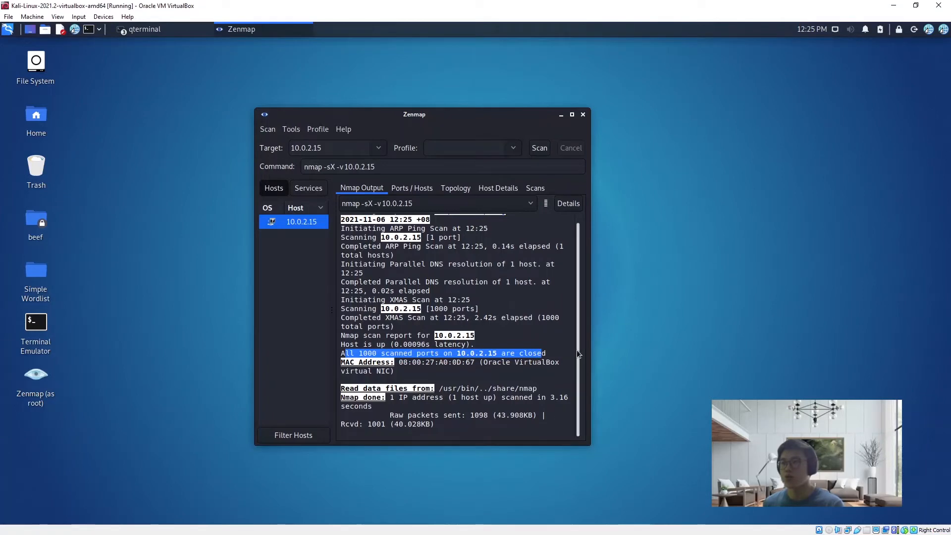
left_click(492, 369)
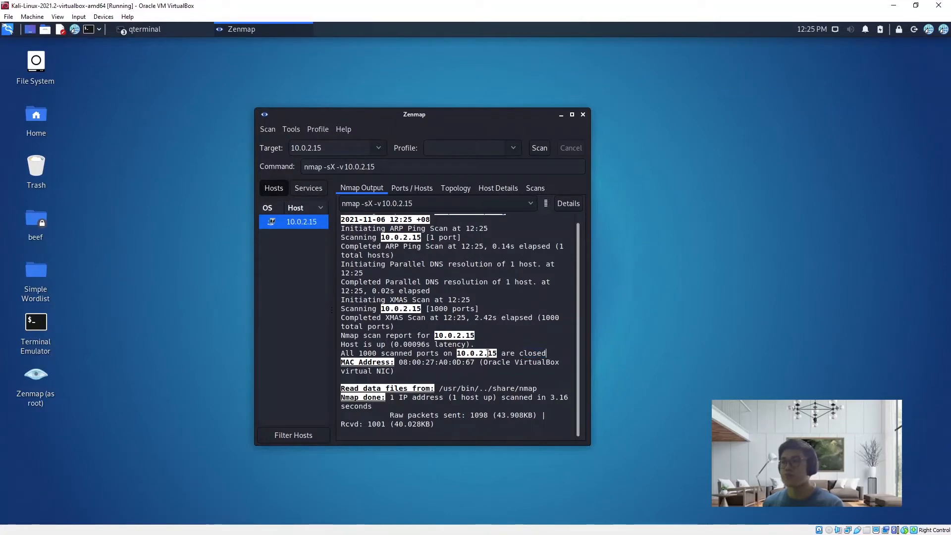
scroll("up", 3)
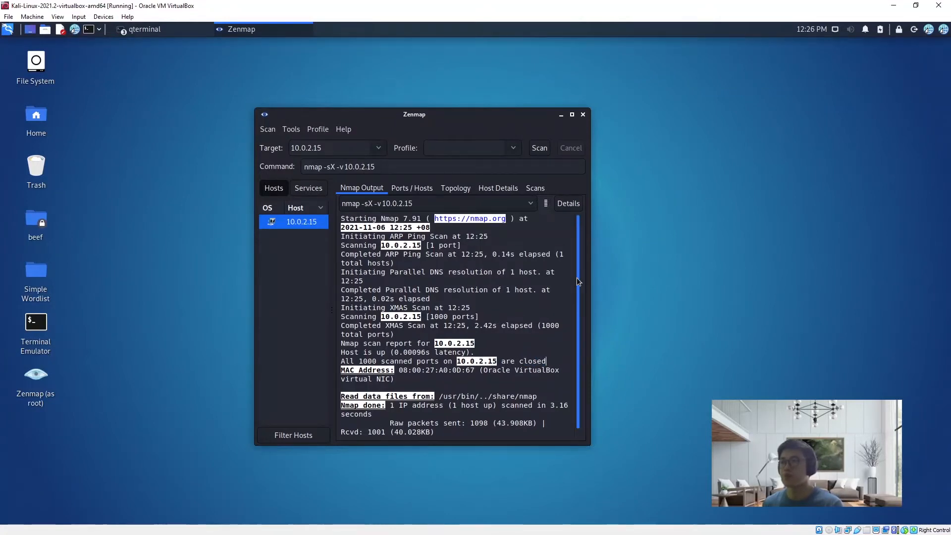
scroll("down", 3)
type("A")
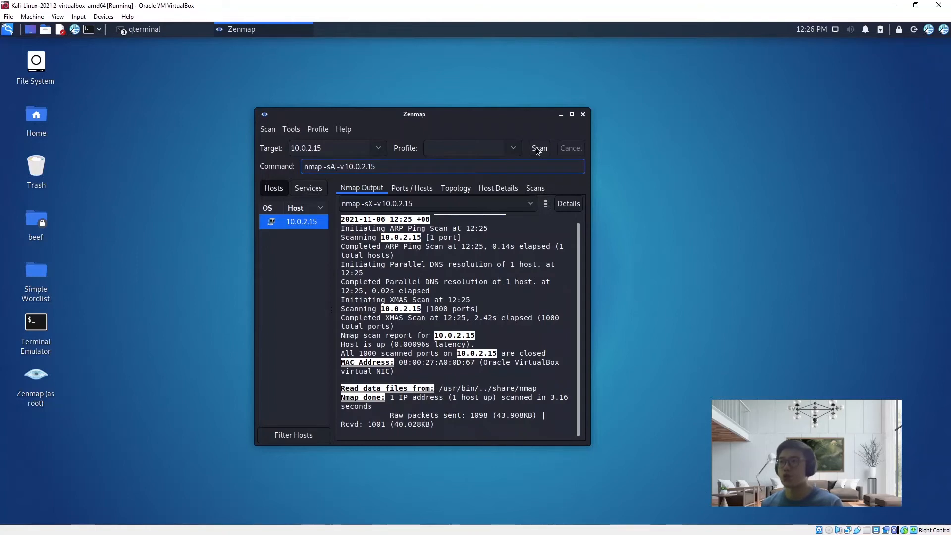
Step: Run the ACK scan nmap -sA -v 10.0.2.15 and mark 'unfiltered' in its report
left_click(538, 148)
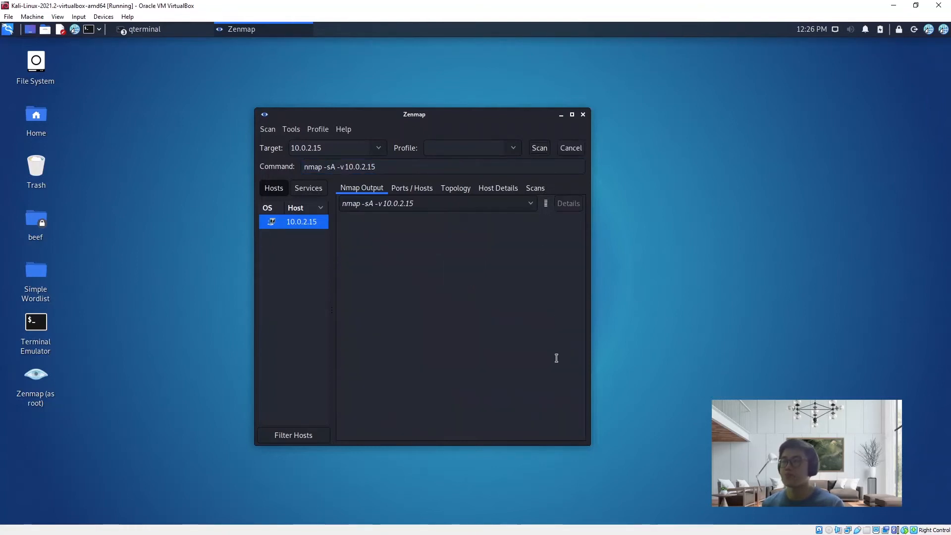
left_click(538, 147)
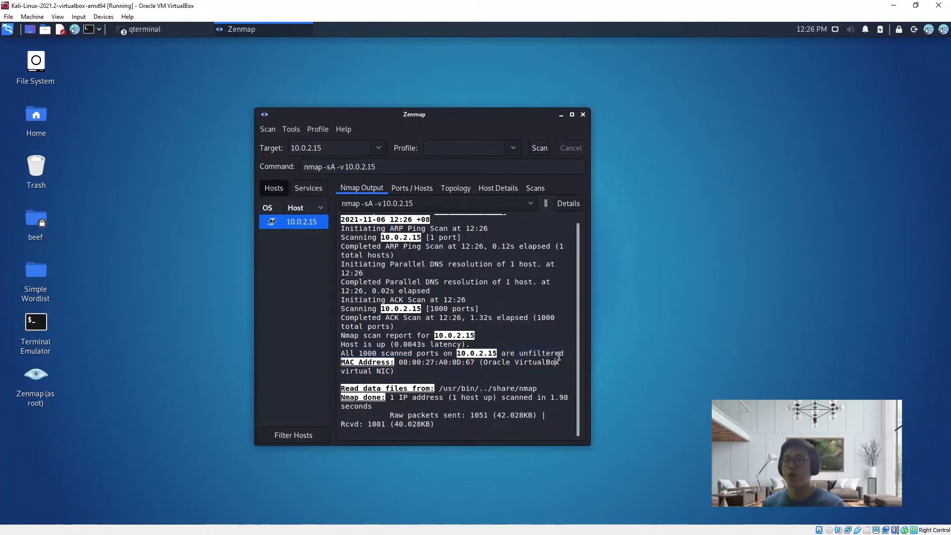
double_click(539, 352)
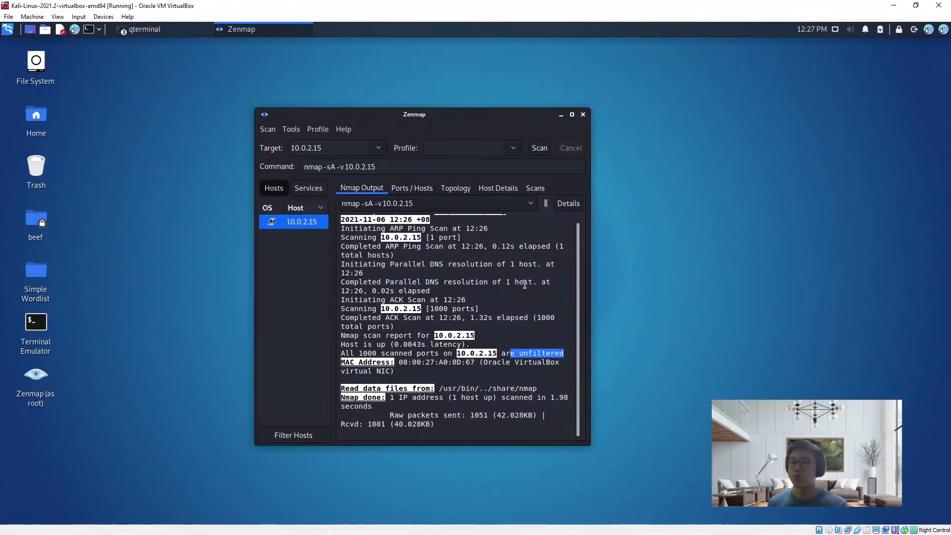
mouse_move(333, 130)
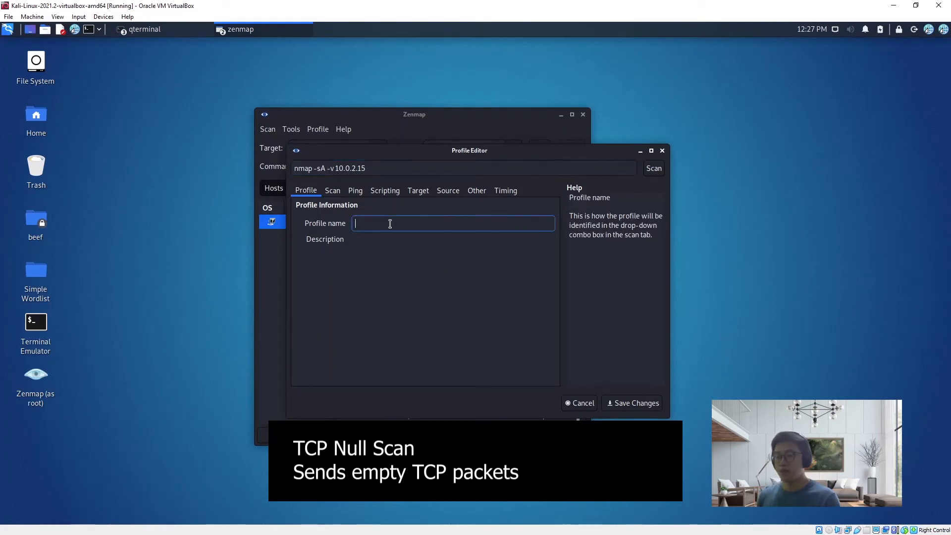
Step: Name the new profile 'Null Scan' and bring up its TCP scan type list
type("Null Sc")
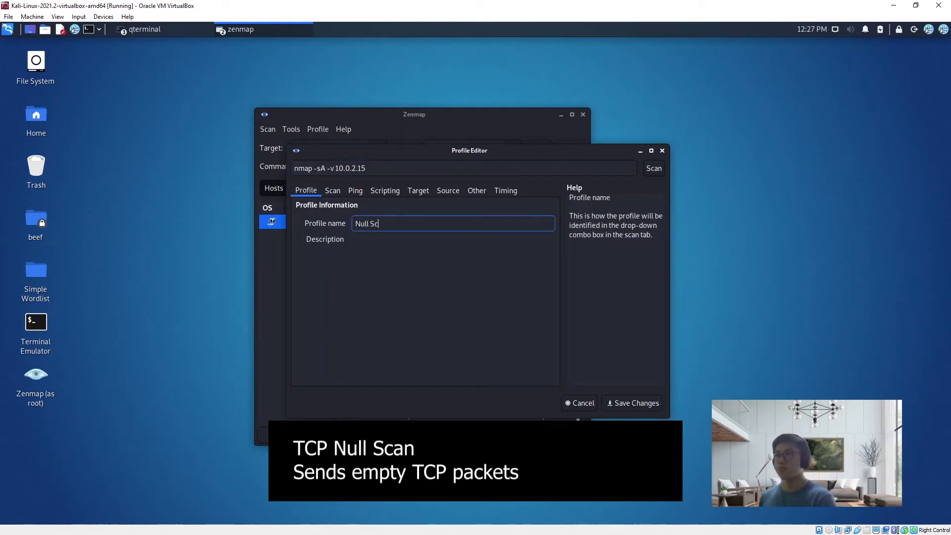
type("an")
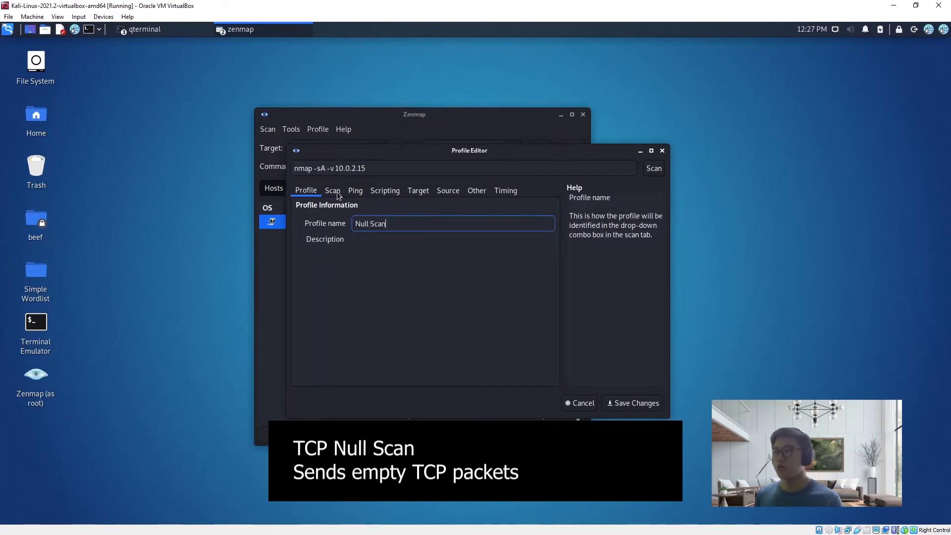
left_click(332, 190)
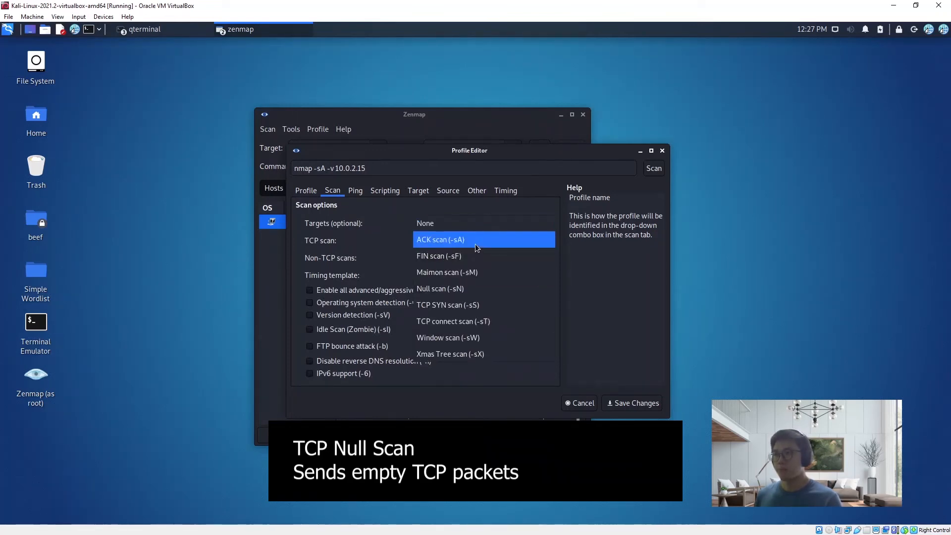
left_click(440, 240)
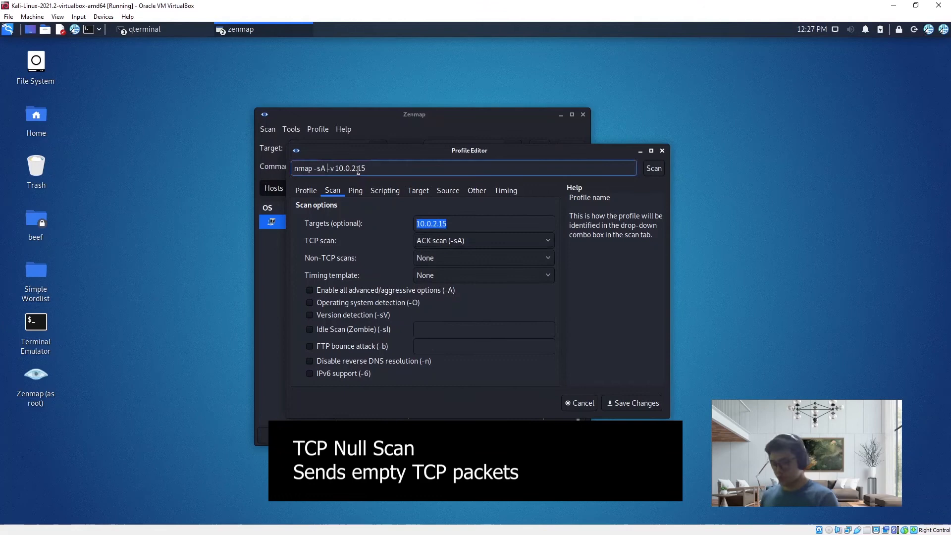
Step: Set Null scan (-sN), Aggressive (-T4) timing and all advanced/aggressive options, then save the profile
left_click(483, 240)
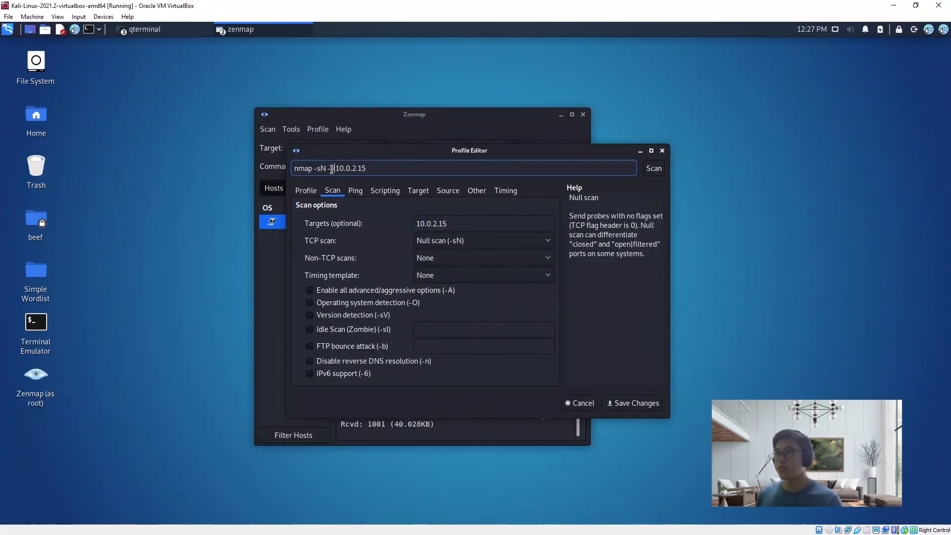
left_click(545, 274)
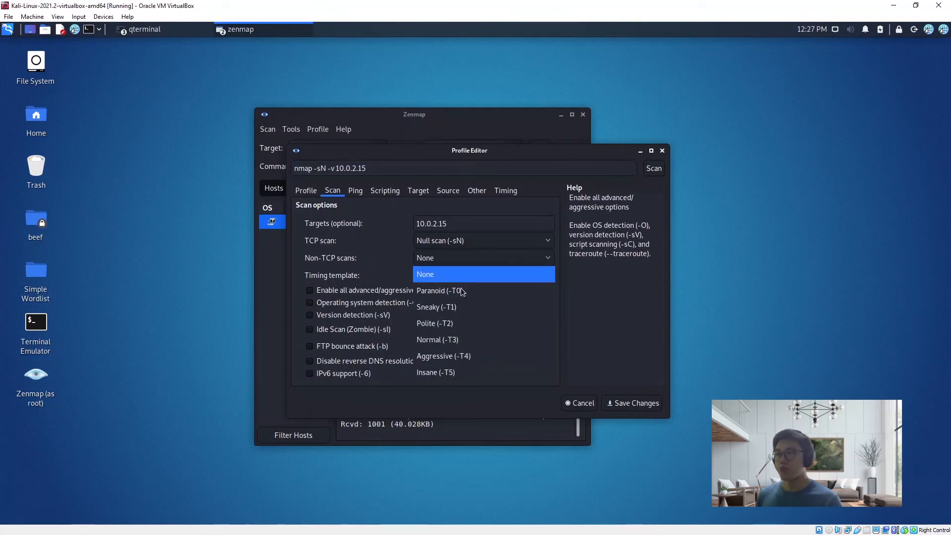
mouse_move(482, 355)
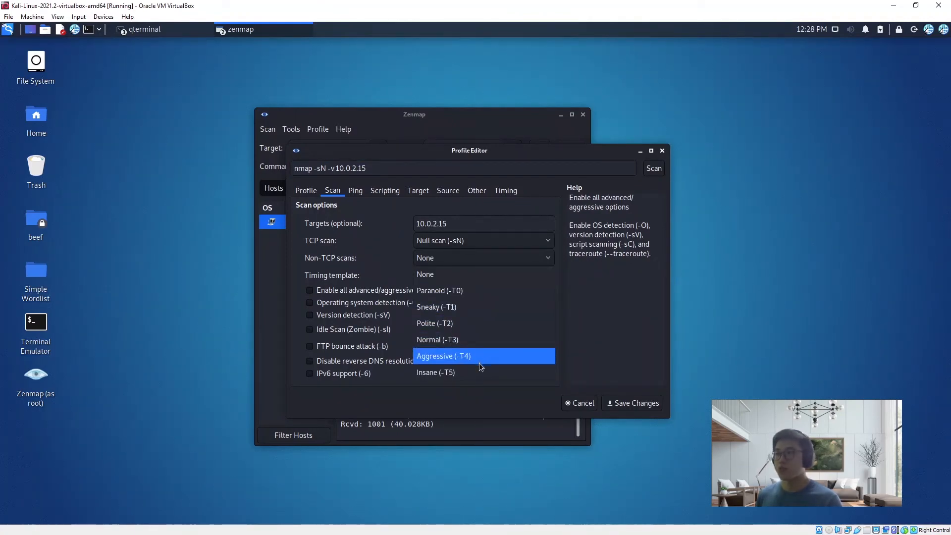
mouse_move(479, 373)
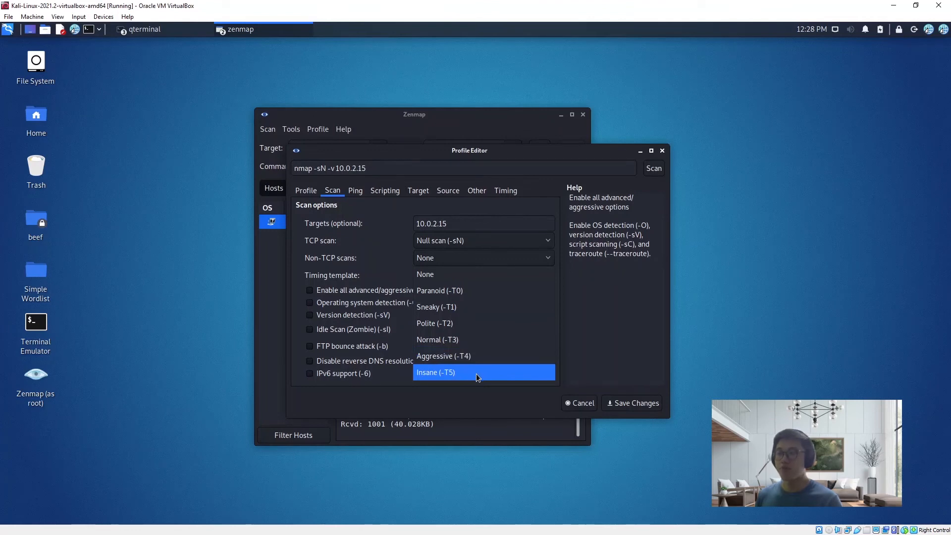
mouse_move(477, 290)
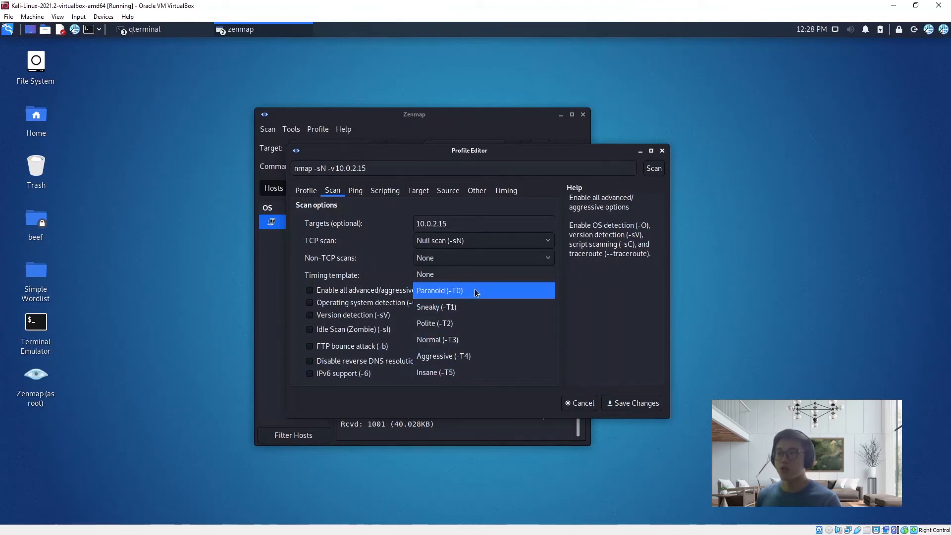
left_click(443, 355)
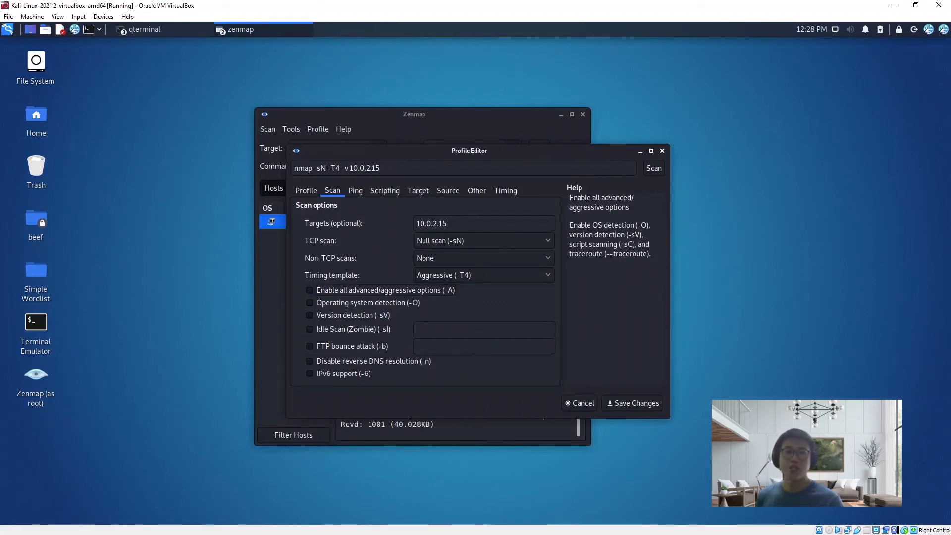
mouse_move(36, 270)
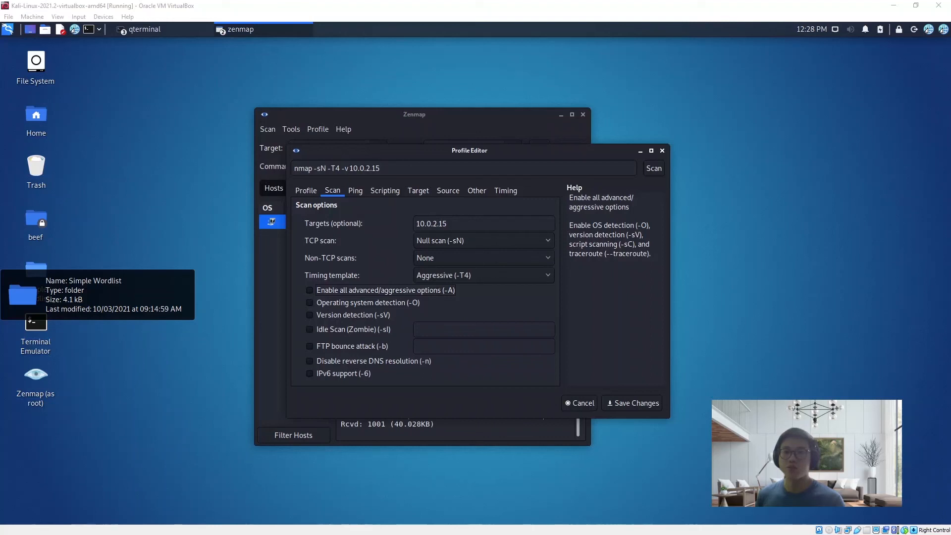
mouse_move(18, 242)
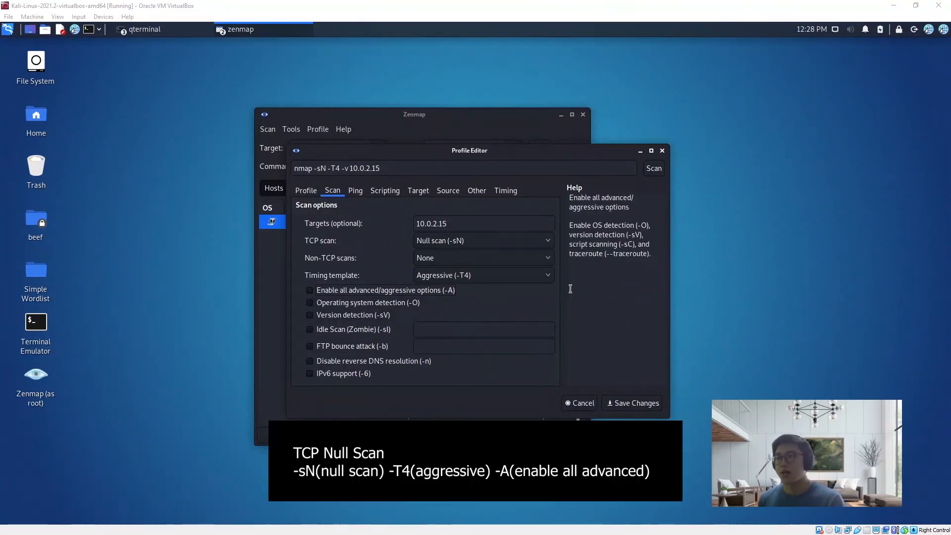
mouse_move(353, 315)
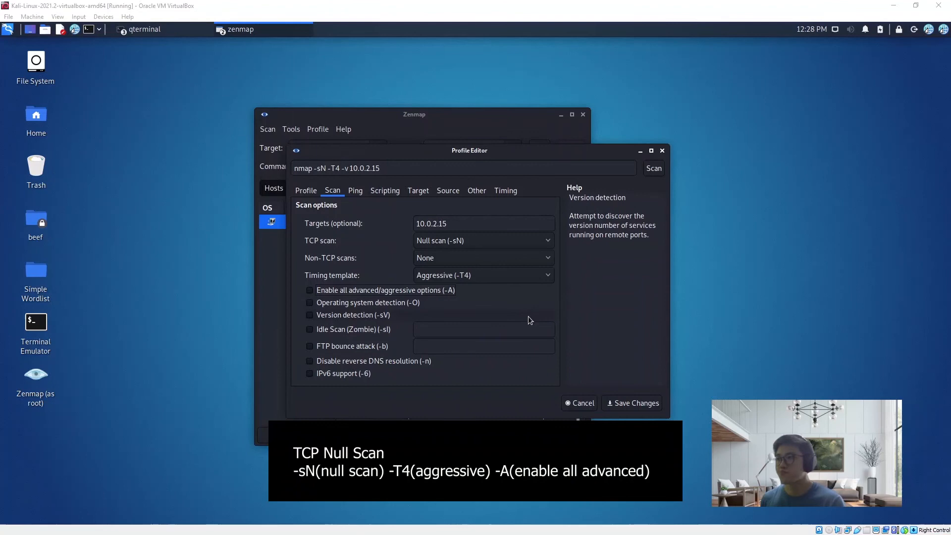
mouse_move(315, 294)
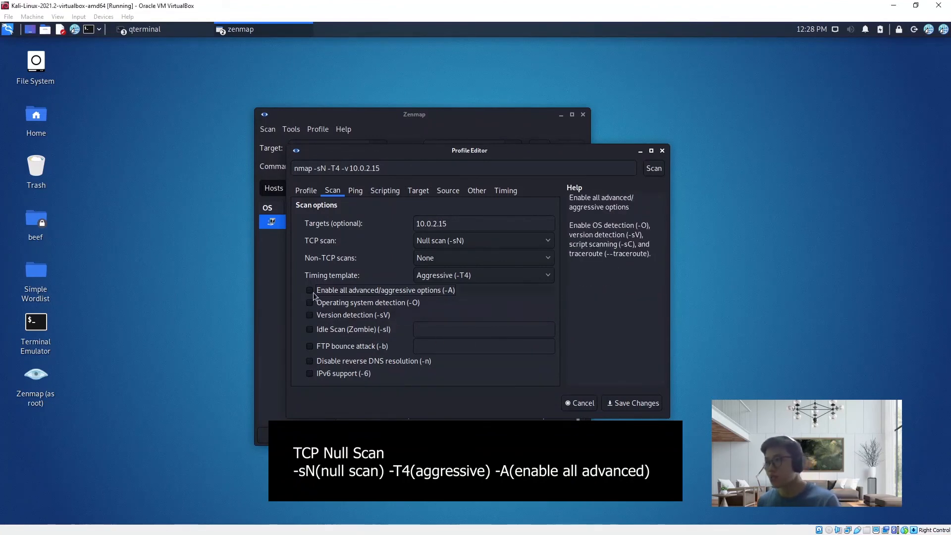
left_click(309, 290)
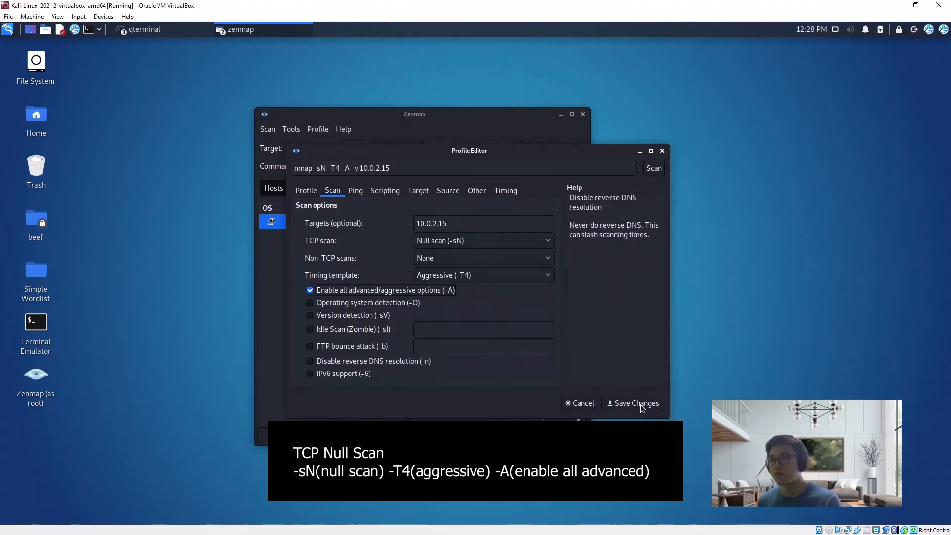
left_click(632, 403)
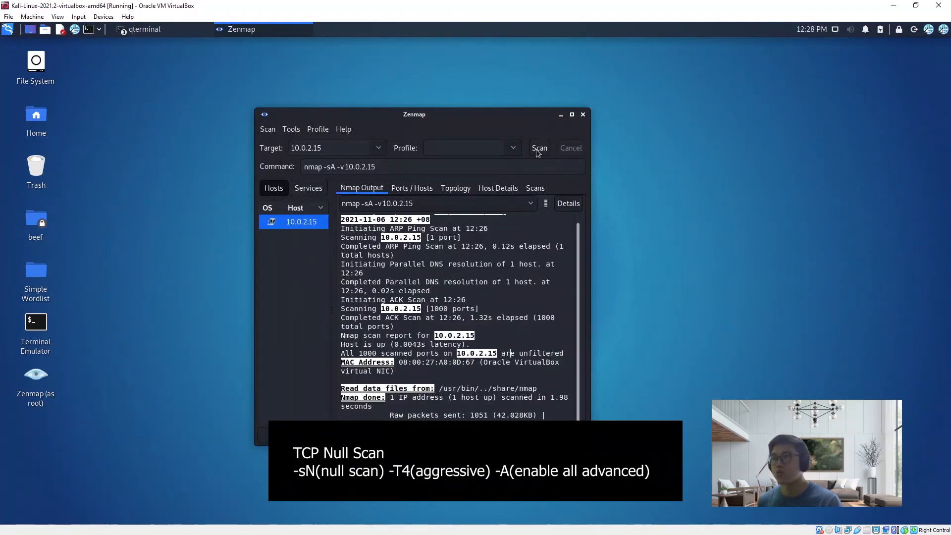
Step: Run the Null Scan profile against 10.0.2.15 (nmap -sN -T4 -A -v)
left_click(512, 147)
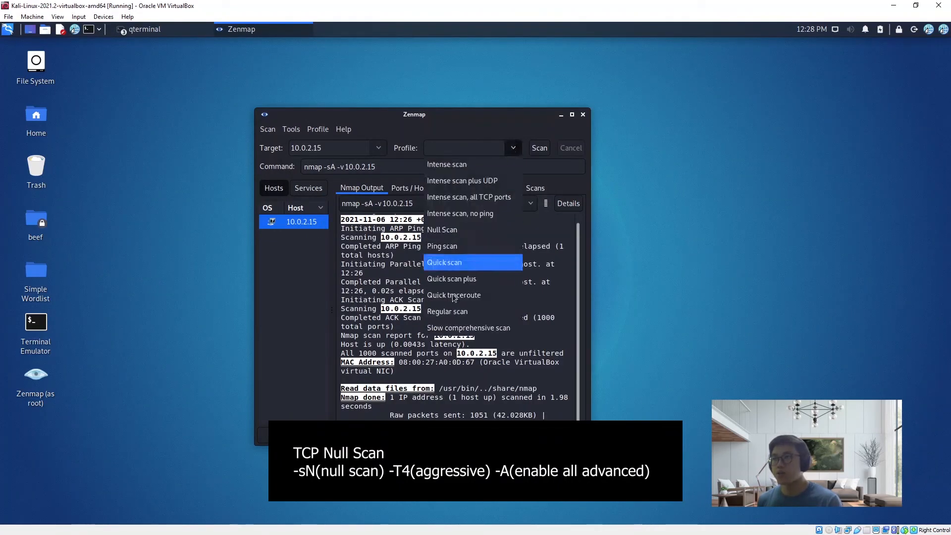
left_click(442, 229)
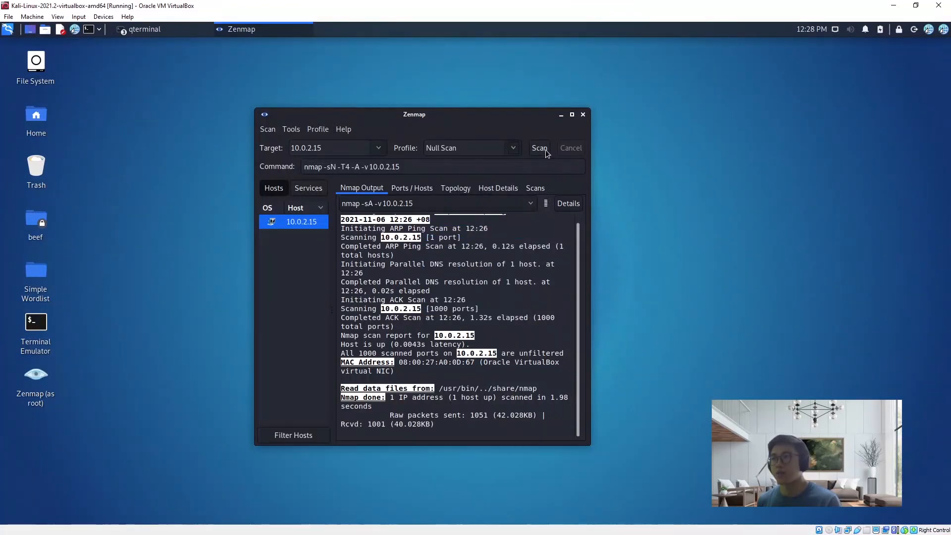
left_click(538, 147)
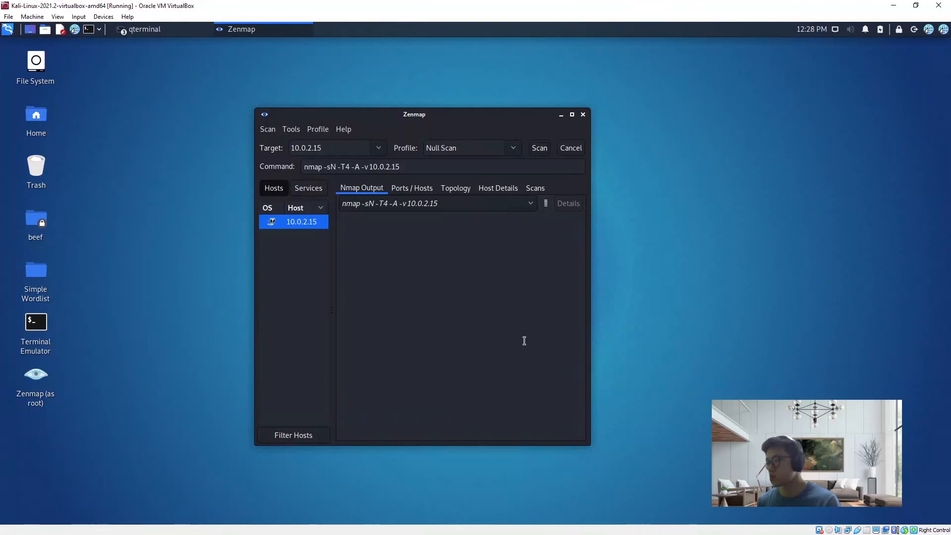
left_click(537, 147)
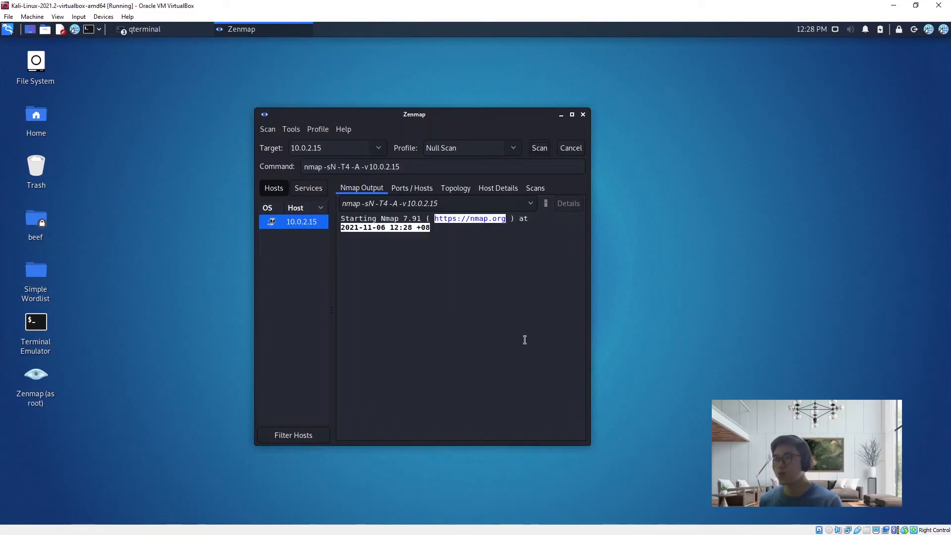